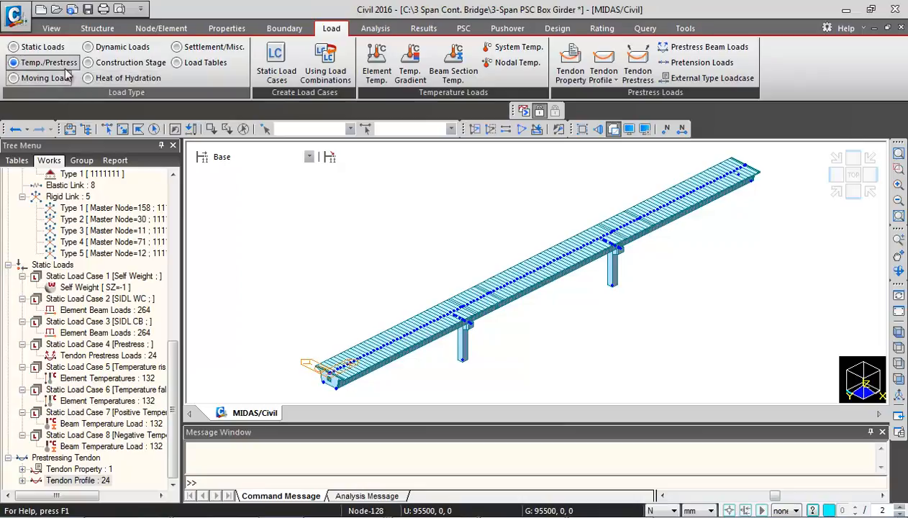
Step: Set the moving load code to India on the Load tab's Moving Load tools
click(13, 77)
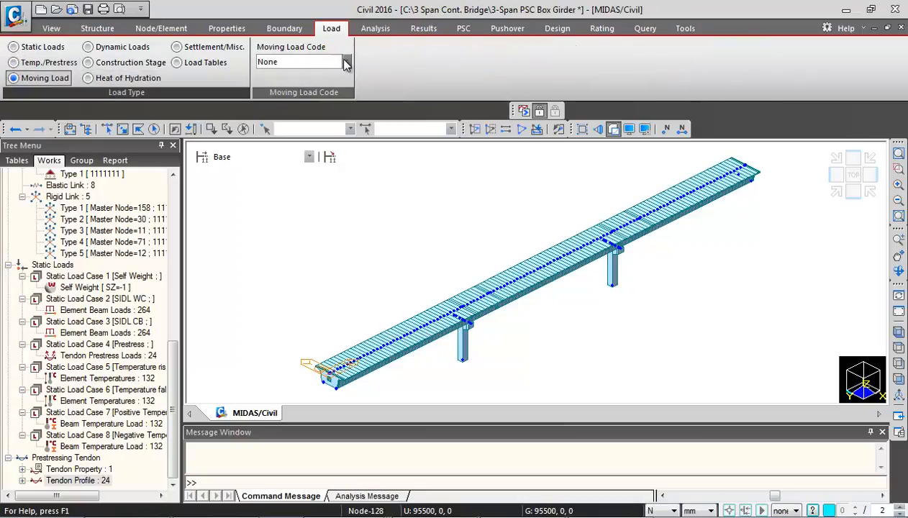
click(347, 60)
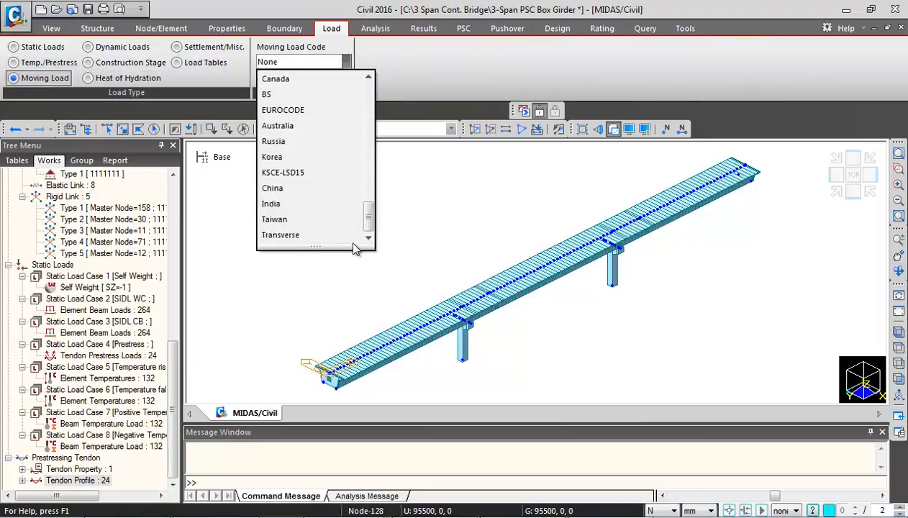
click(271, 205)
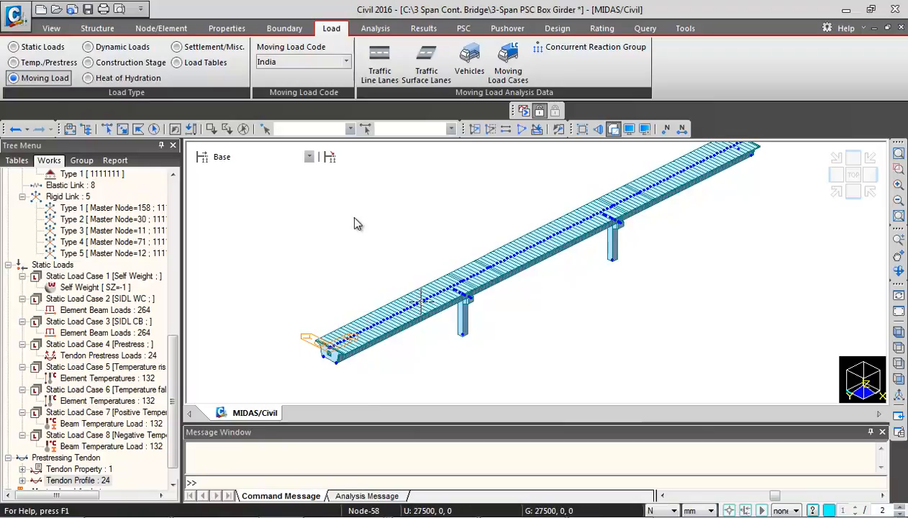
mouse_move(354, 213)
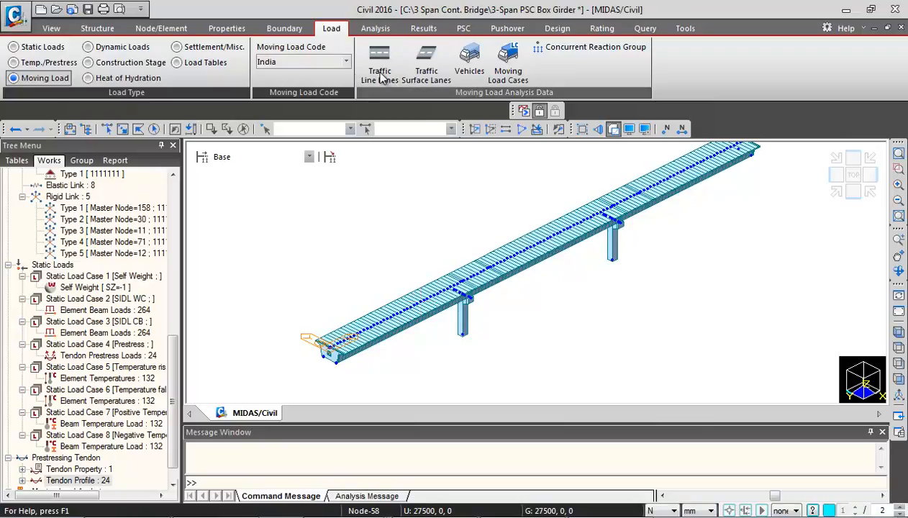
Step: Start a traffic line lane named '70R most ecc' with force units in kN/m
click(379, 60)
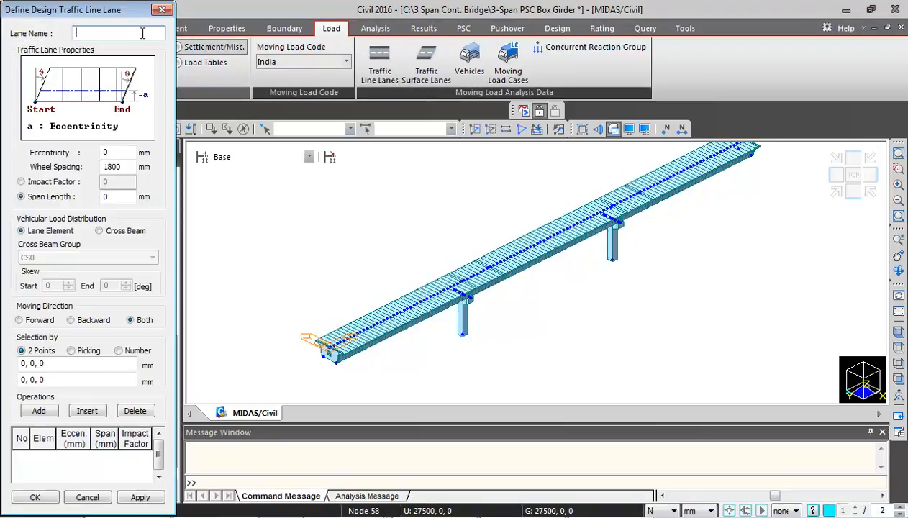
text(70)
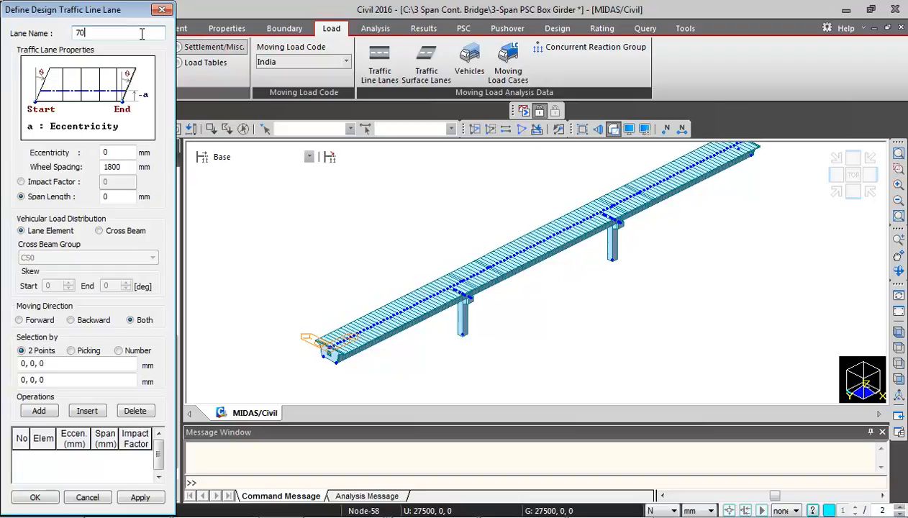
text(R most ecc)
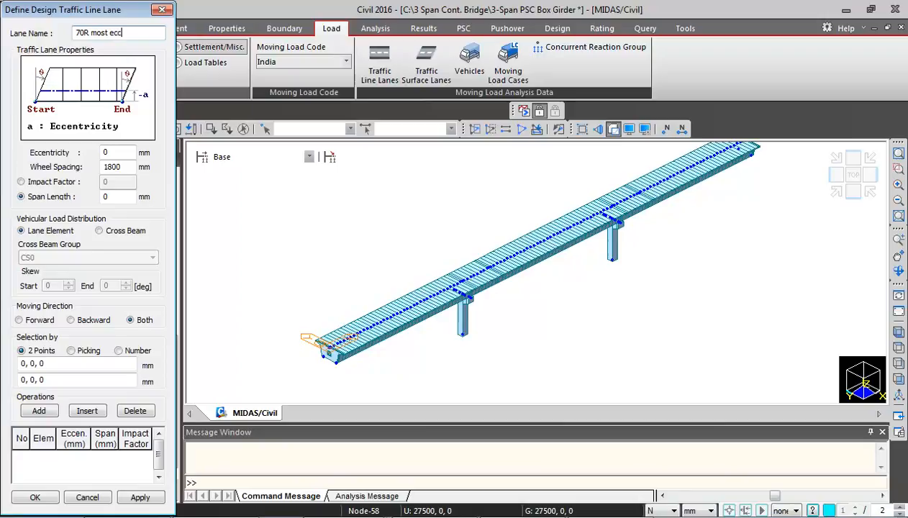
click(661, 509)
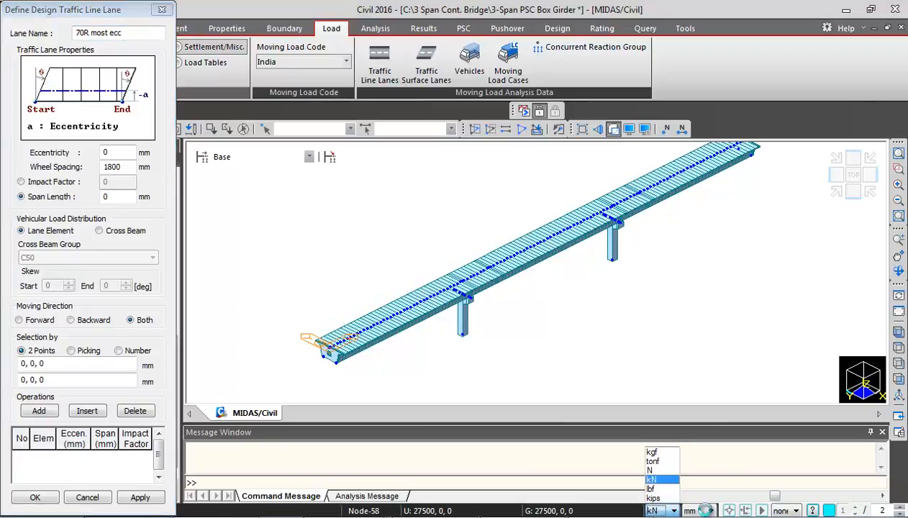
click(688, 509)
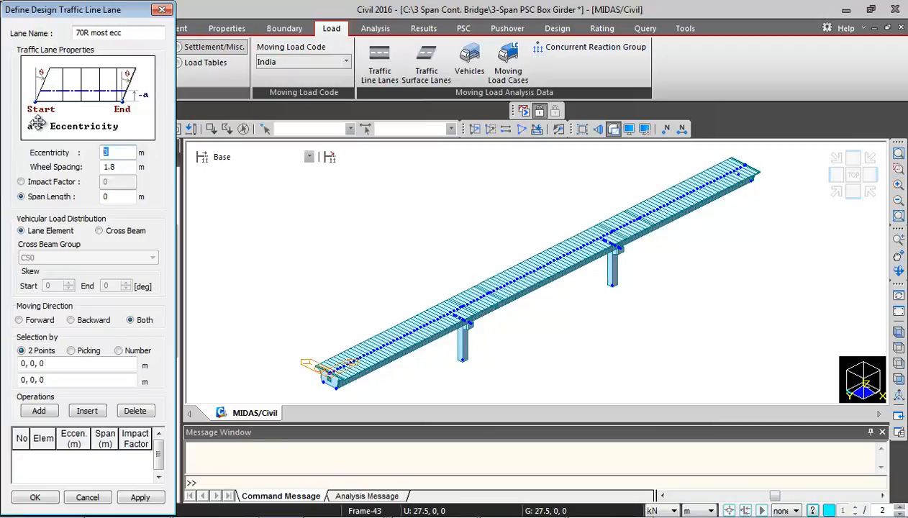
Step: Give the lane 1.155 m eccentricity, 1.93 m wheel spacing and impact factor 0.1
text(1.155)
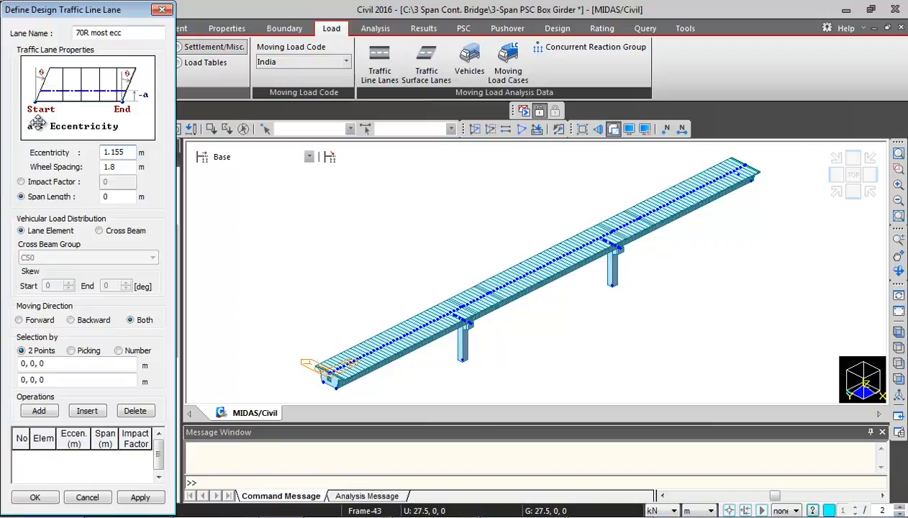
triple_click(115, 166)
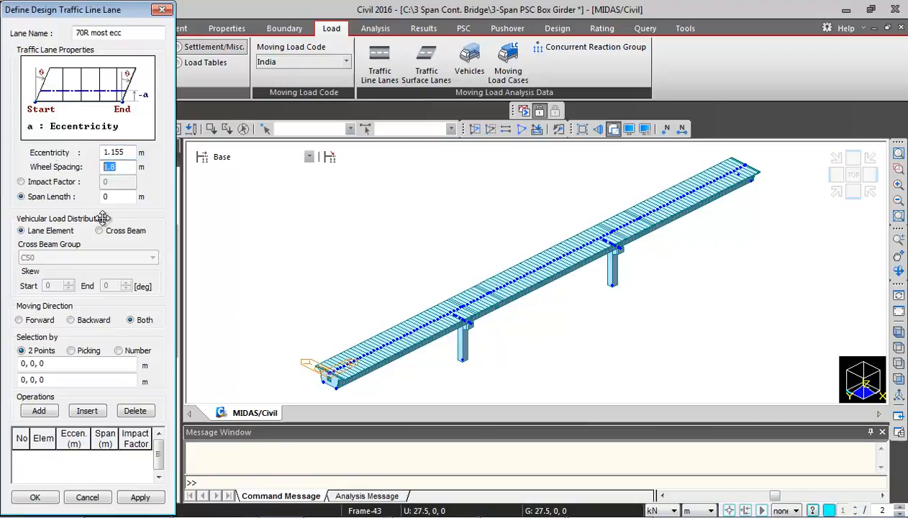
text(1.93)
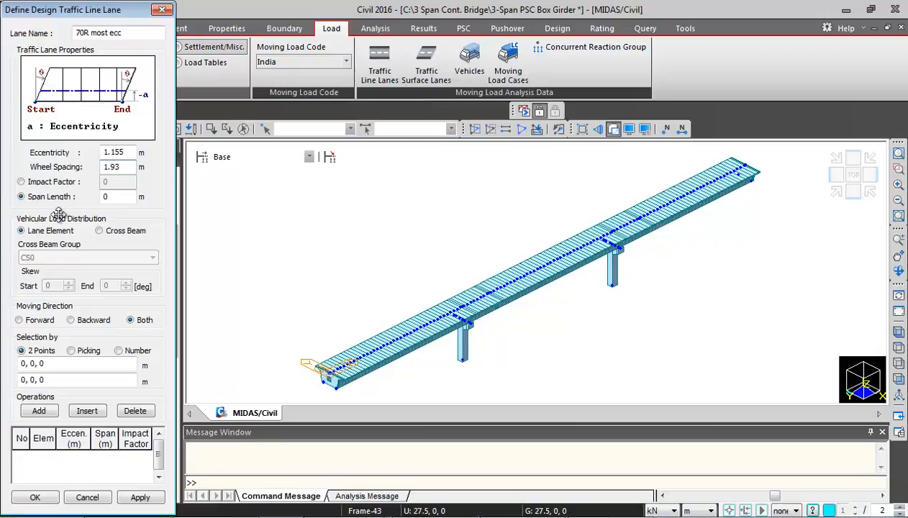
click(20, 181)
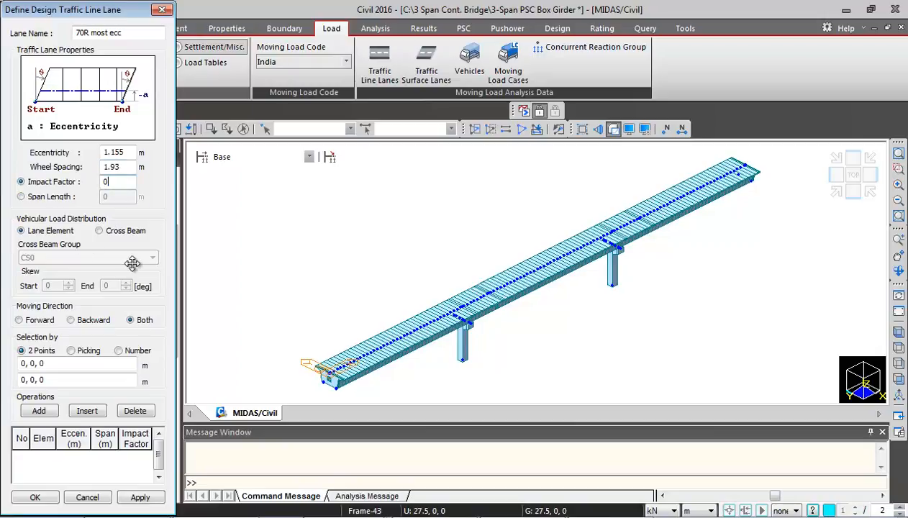
text(0.1)
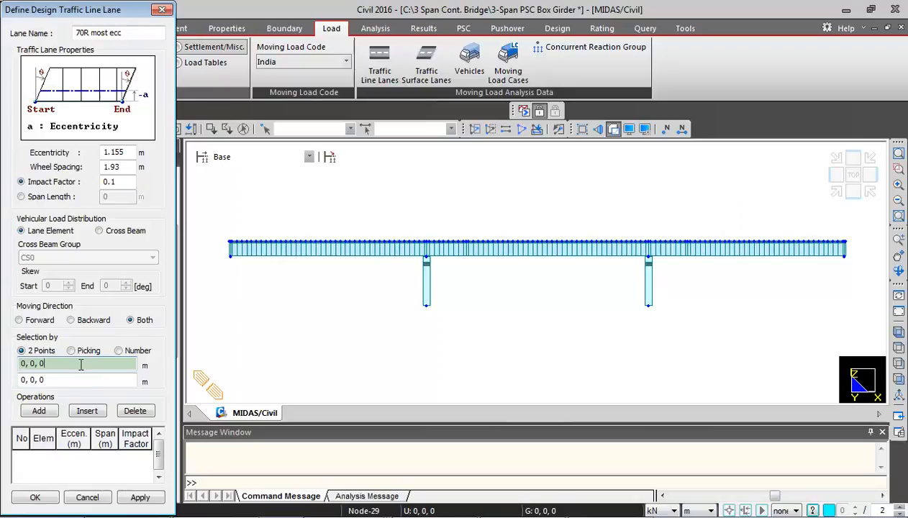
mouse_move(223, 242)
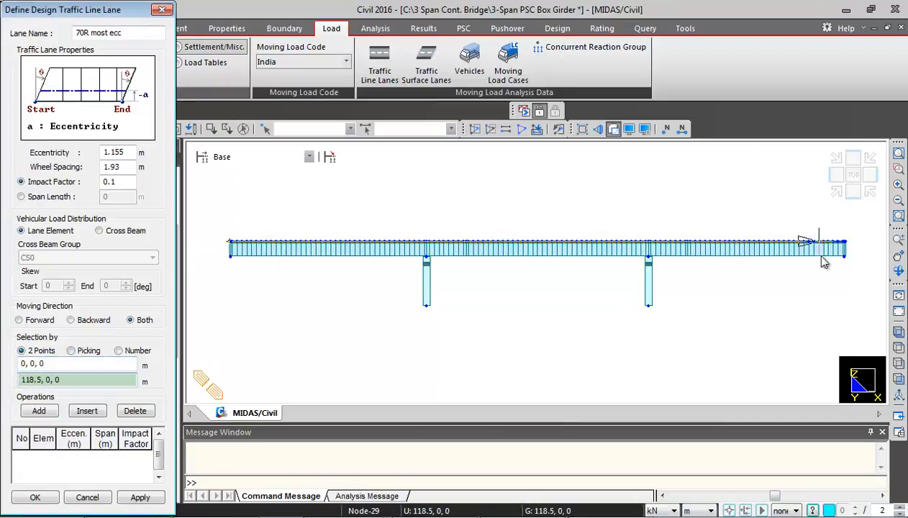
Step: Pick the lane end at the girder's right end and apply the 70R most ecc lane
click(39, 410)
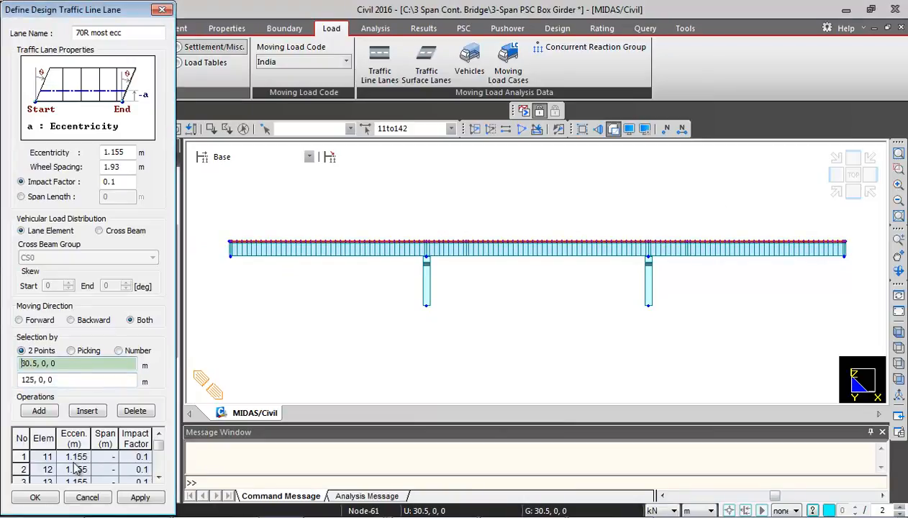
click(35, 498)
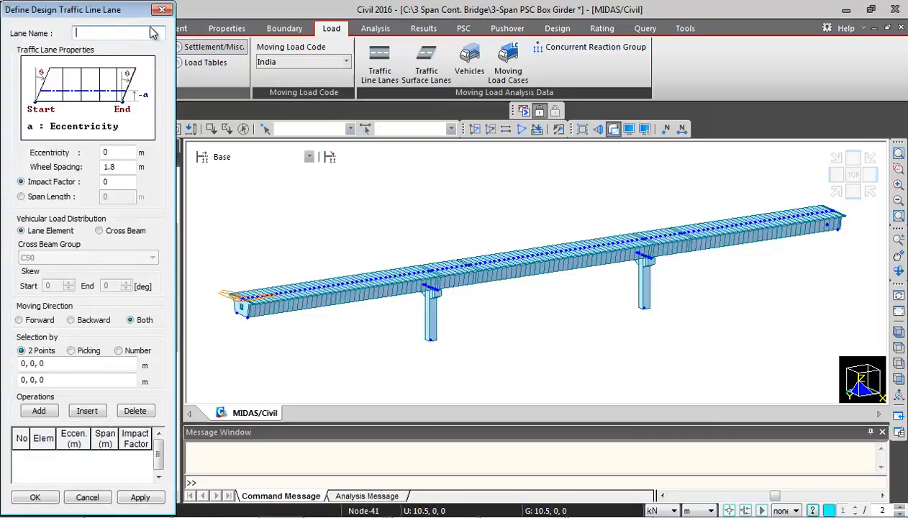
Step: Enter lane name CL.A1 with 2.45 m eccentricity and 0.1 impact factor
text(CL.A1)
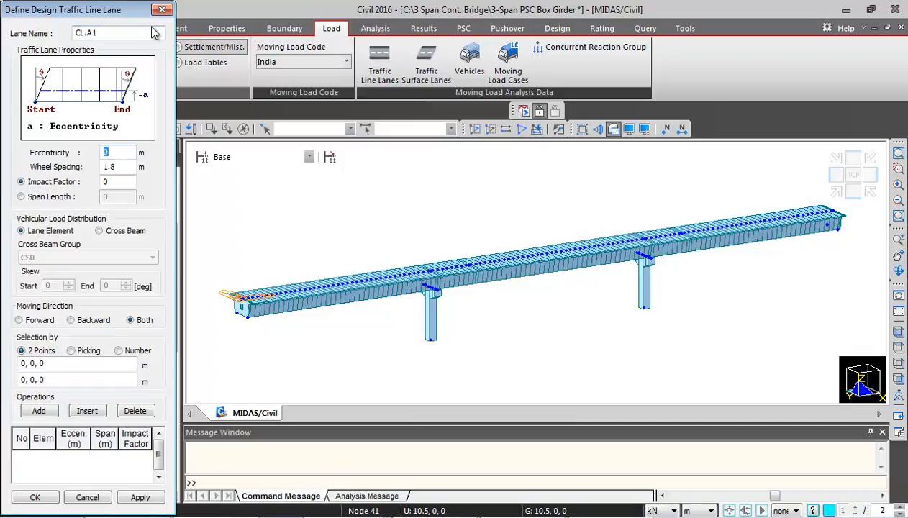
text(2.45)
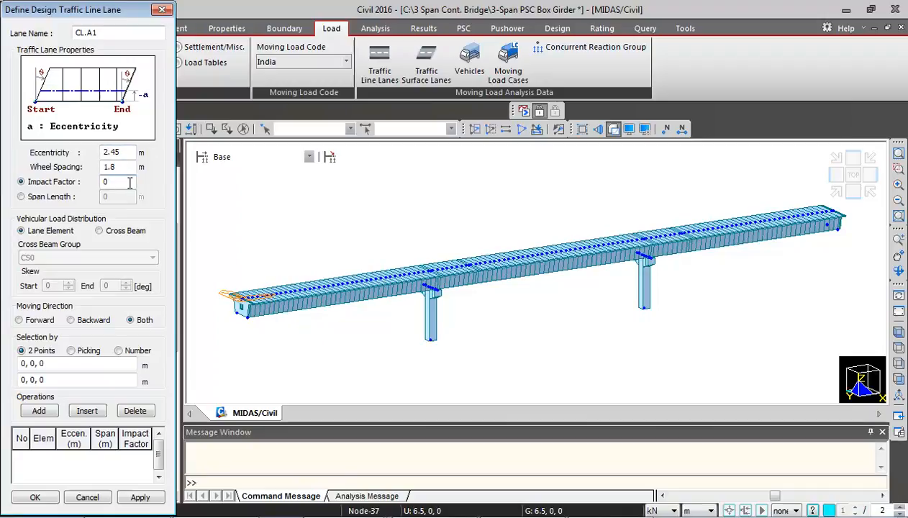
text(0.1)
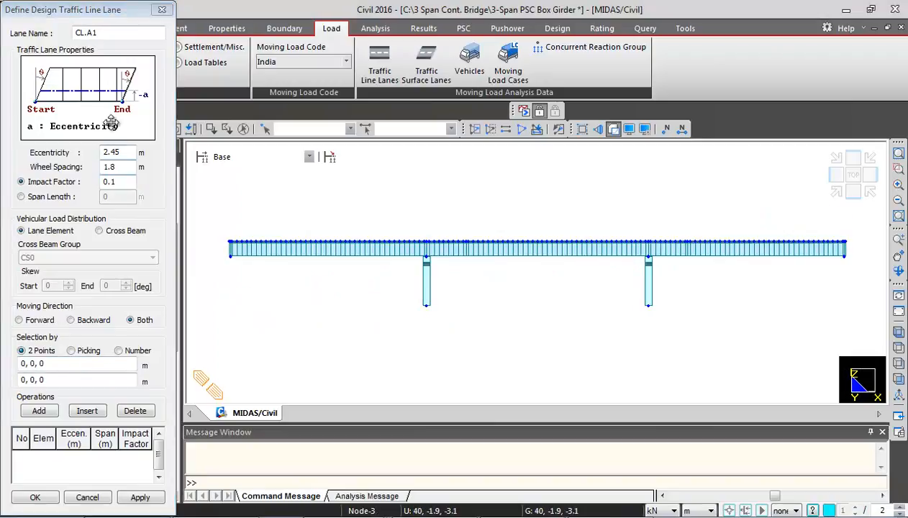
mouse_move(481, 155)
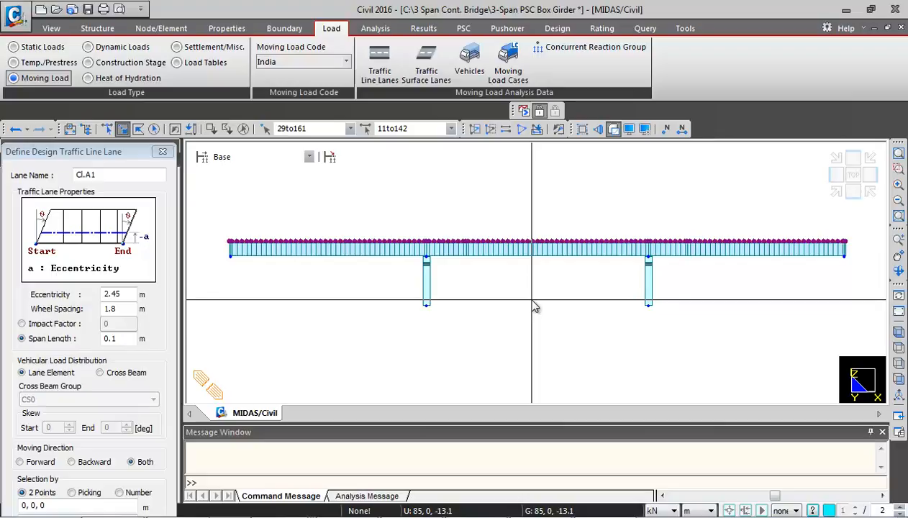
Step: Select the deck elements along the girder and renumber them starting at 200
right_click(536, 305)
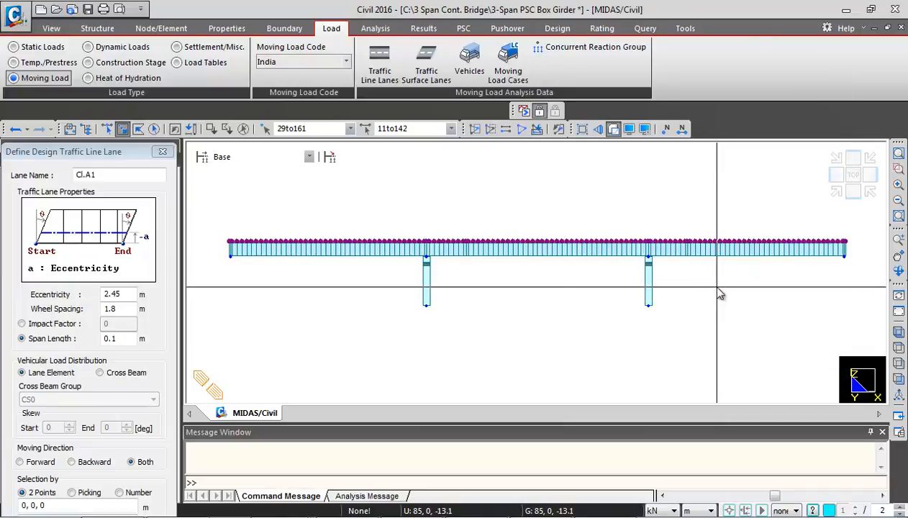
drag(63, 152, 144, 148)
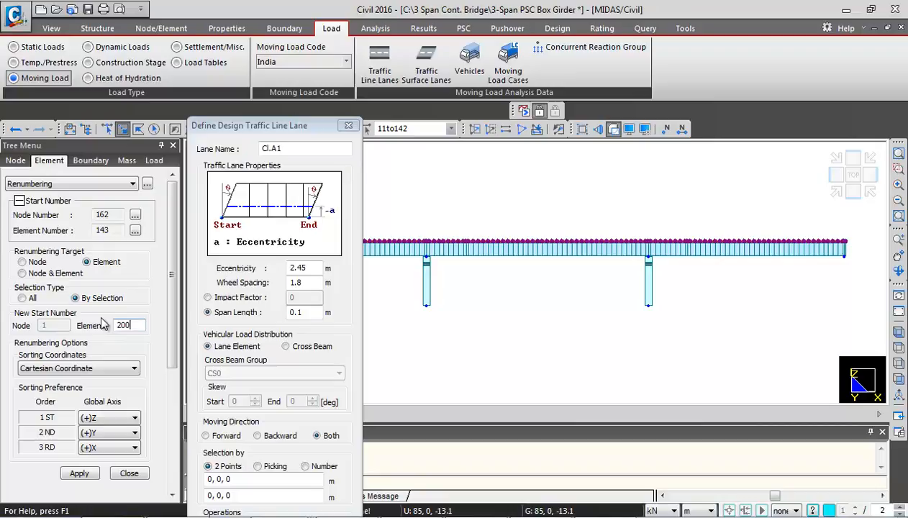
click(79, 472)
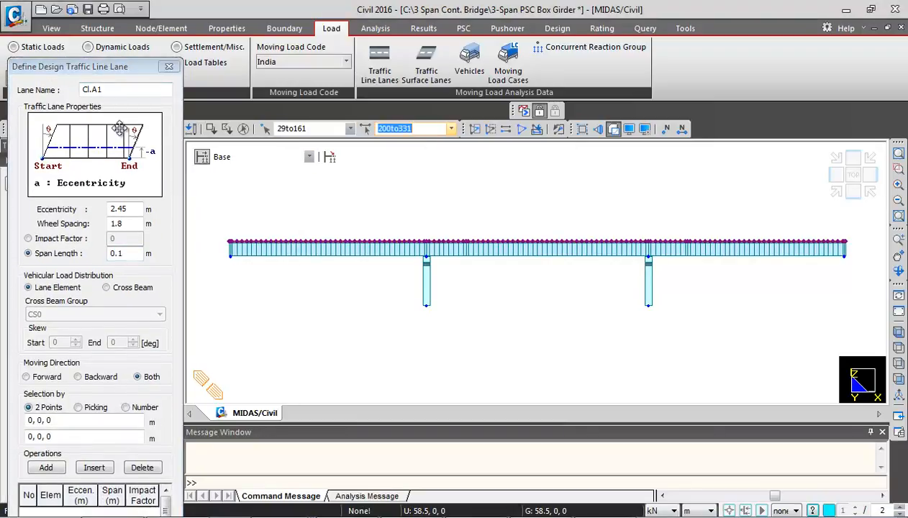
Step: Add elements 200to331 to the Cl.A1 lane and save the lane definition
right_click(410, 128)
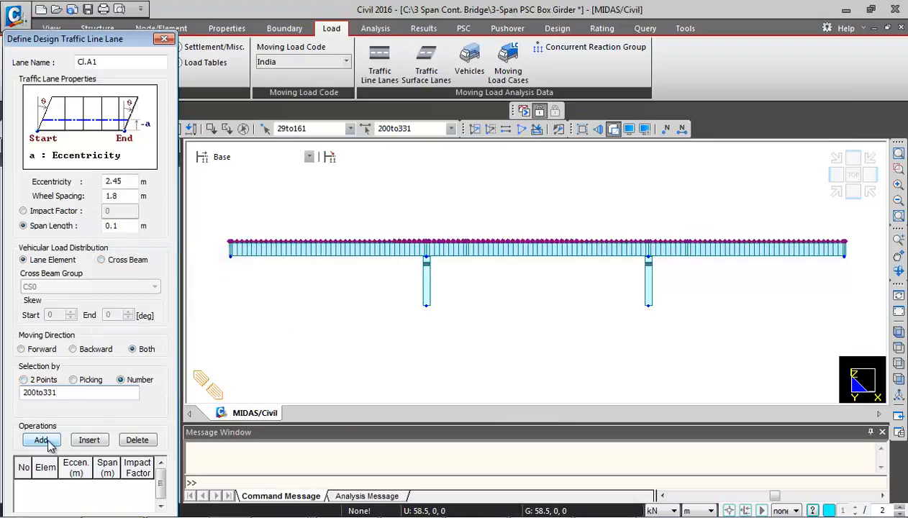
click(40, 441)
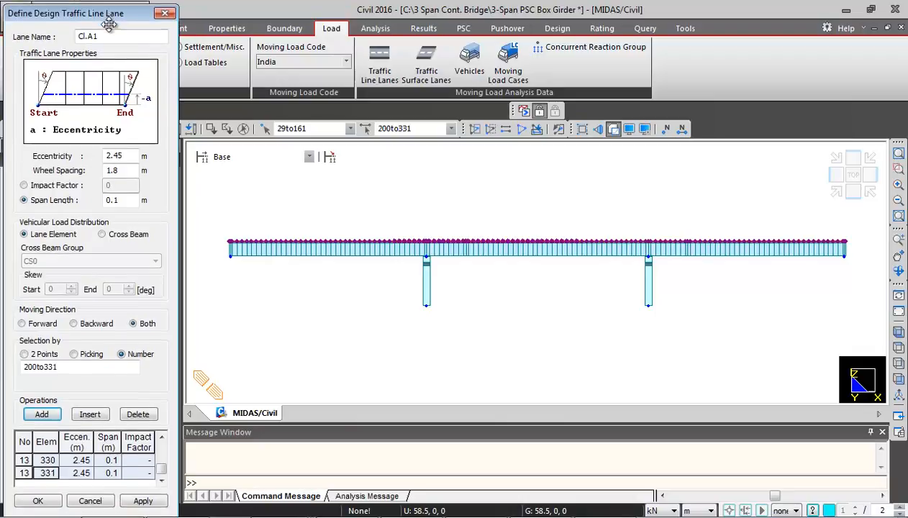
click(37, 501)
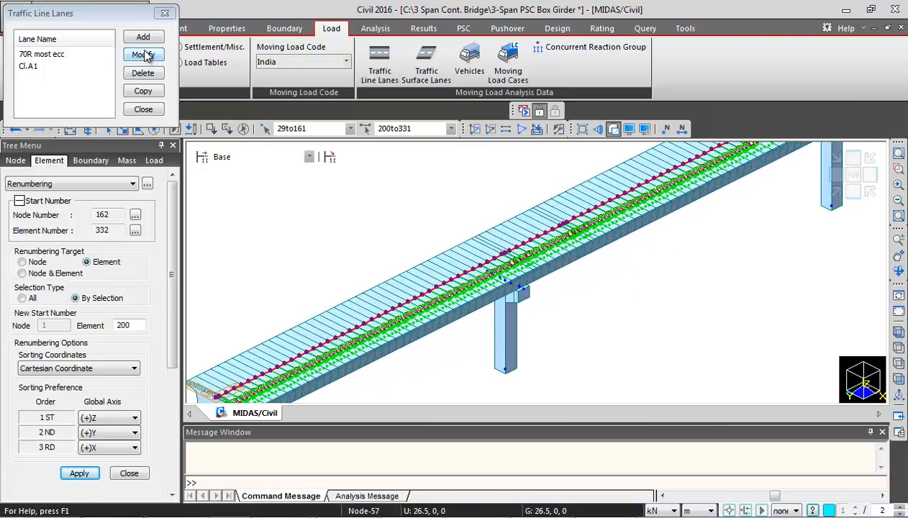
Step: Start traffic lane Cl.A2 with −1.05 m eccentricity
click(142, 54)
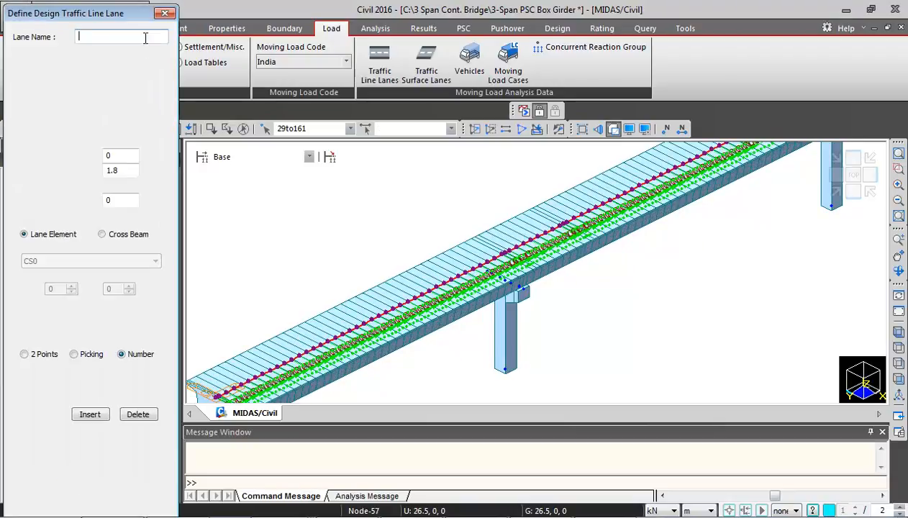
text(Cl)
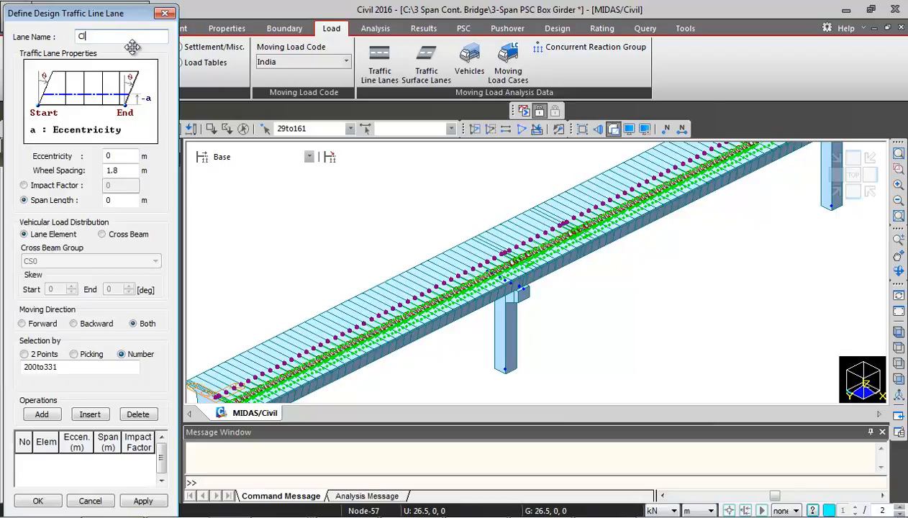
text(.A2)
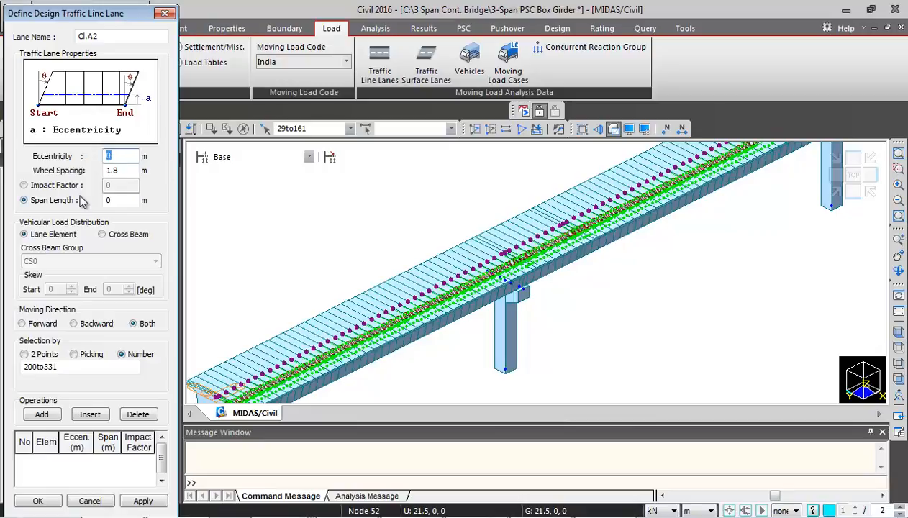
text(-1.05)
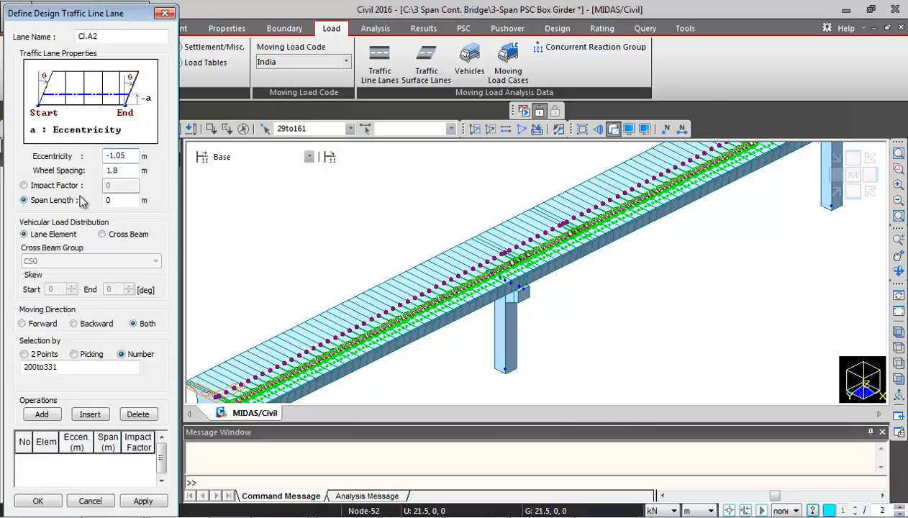
Step: Keep 1.8 m wheel spacing, use impact factor 0.1 and confirm the Cl.A2 lane
triple_click(115, 170)
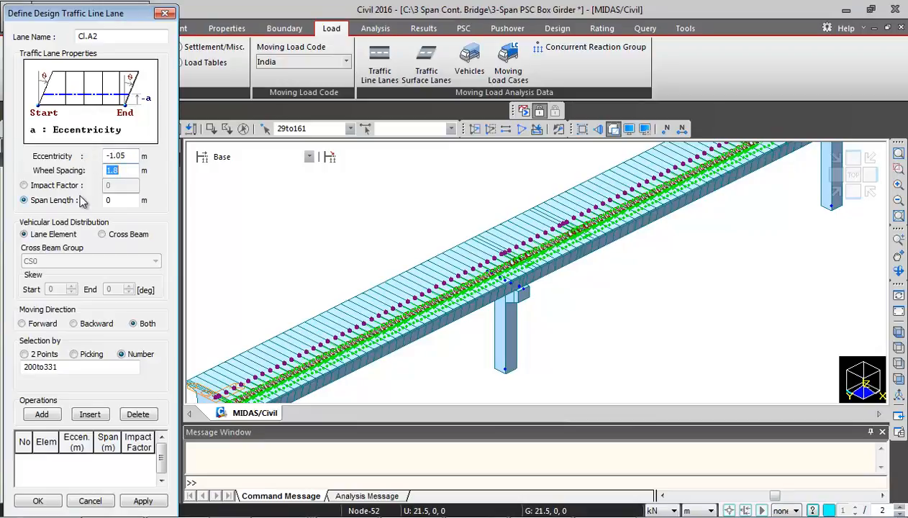
click(25, 184)
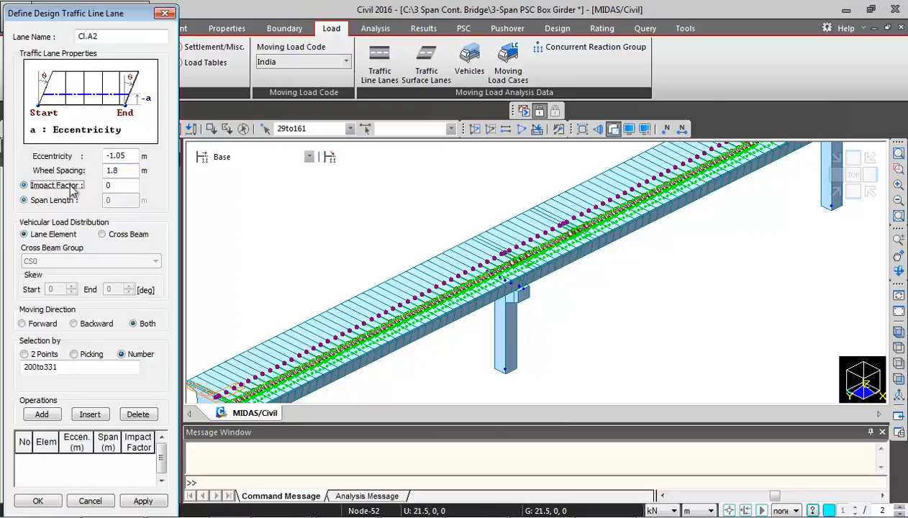
text(0.1)
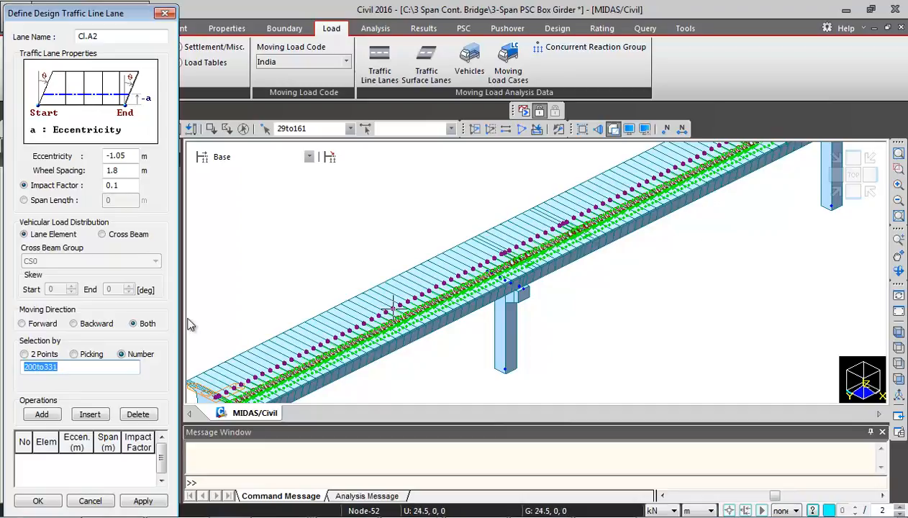
click(40, 414)
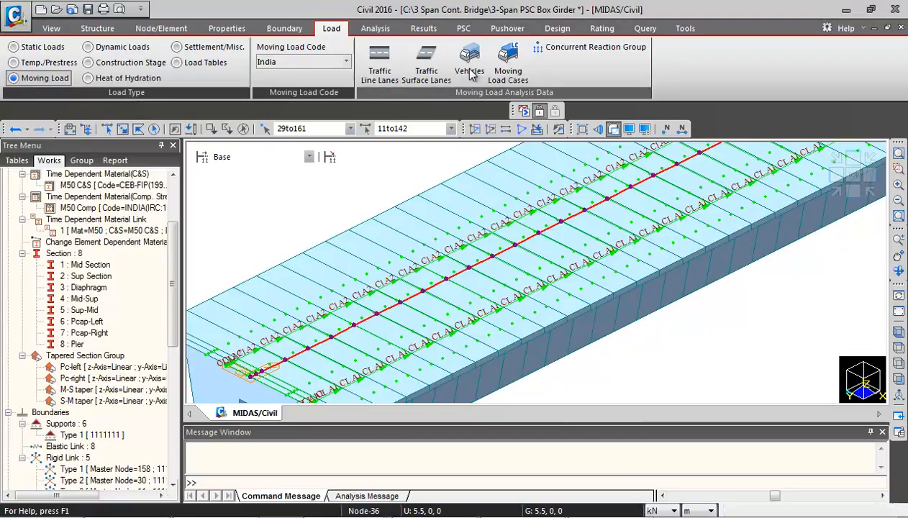
Step: Add the IRC standard Class A vehicle, then the Class 70R vehicle, to the vehicle list
click(469, 60)
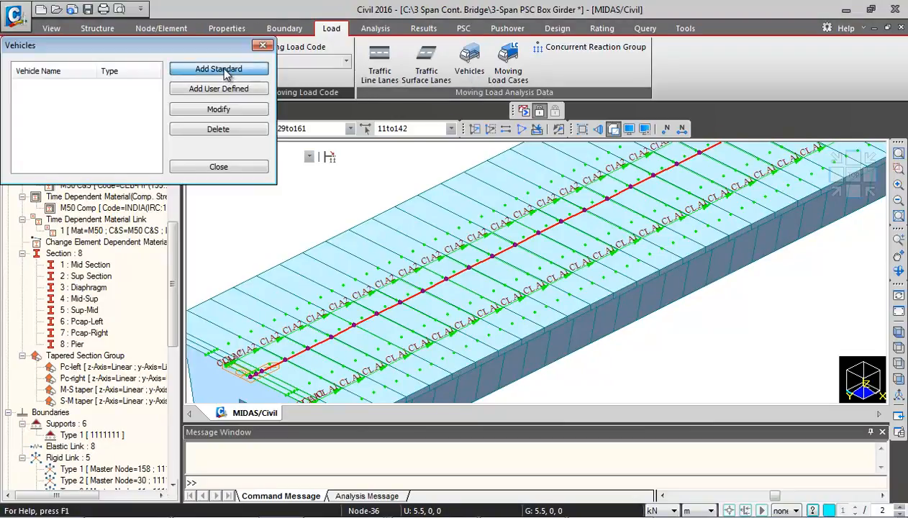
click(219, 69)
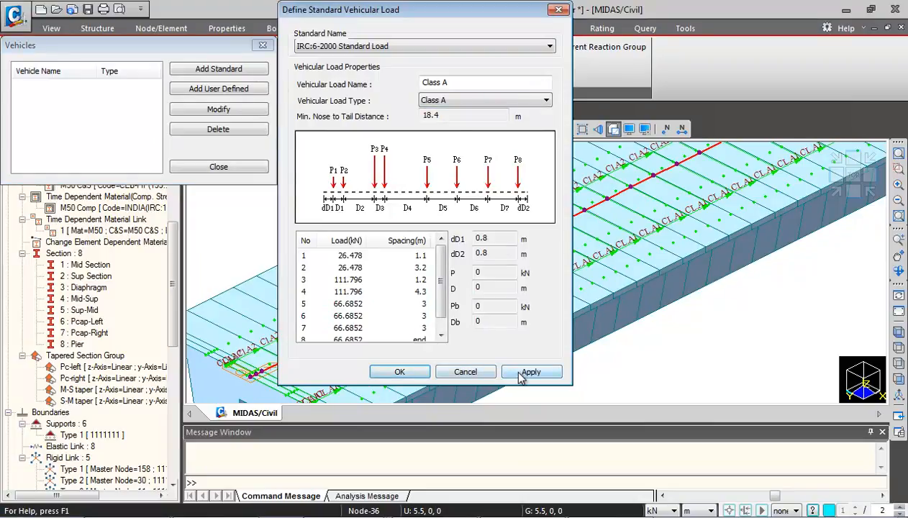
click(531, 371)
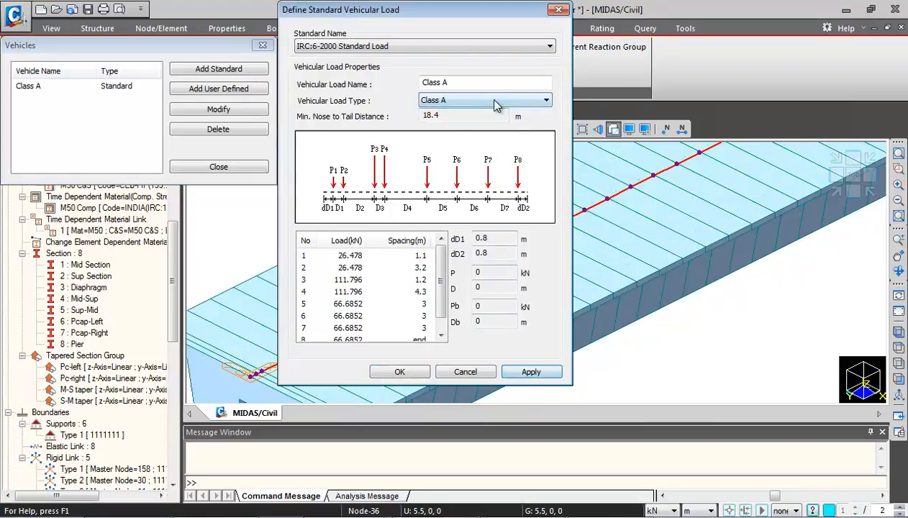
click(485, 100)
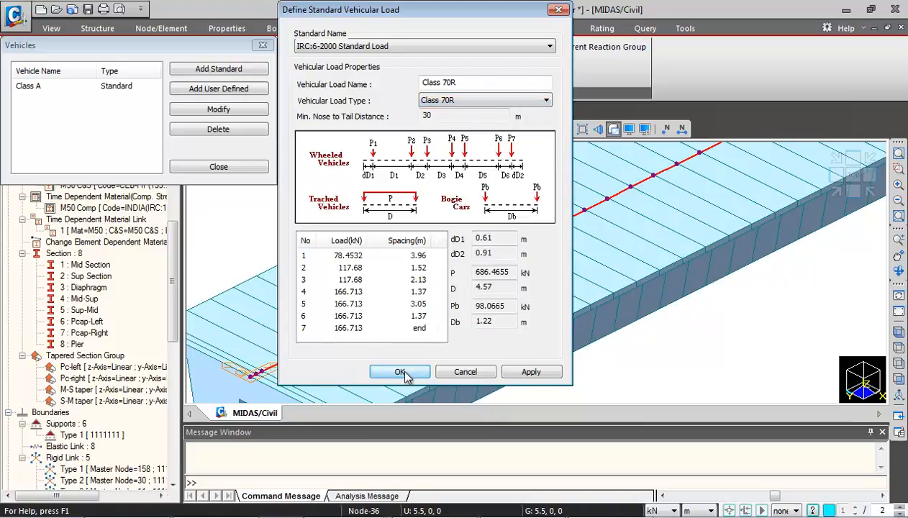
click(400, 371)
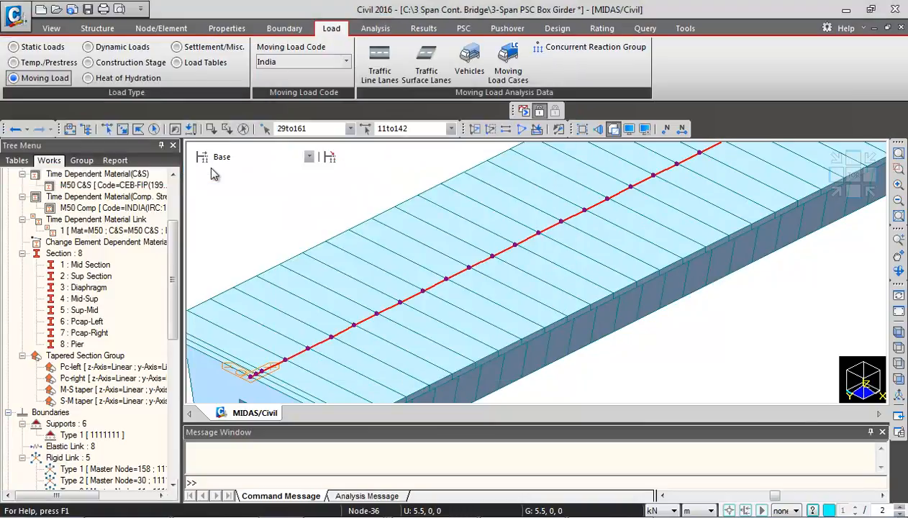
mouse_move(394, 190)
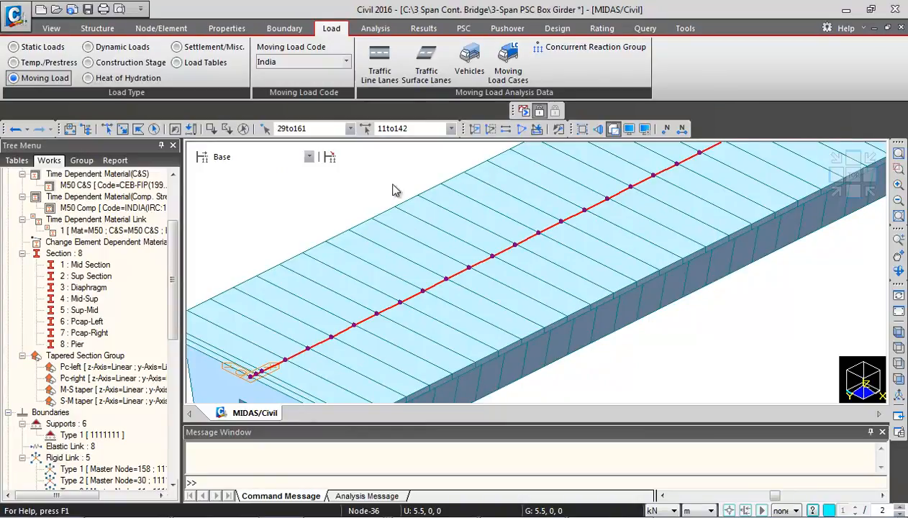
mouse_move(469, 146)
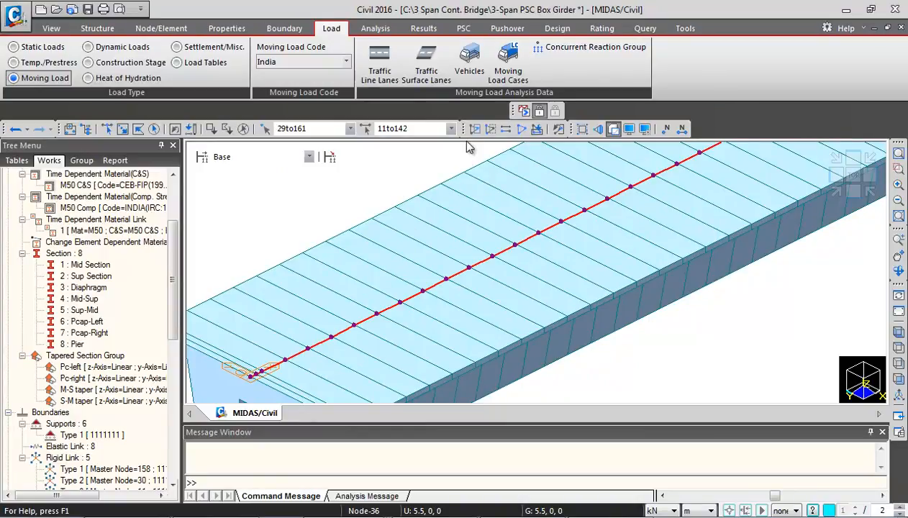
Step: Create moving load case 70R marked as a permit vehicle load case
click(507, 61)
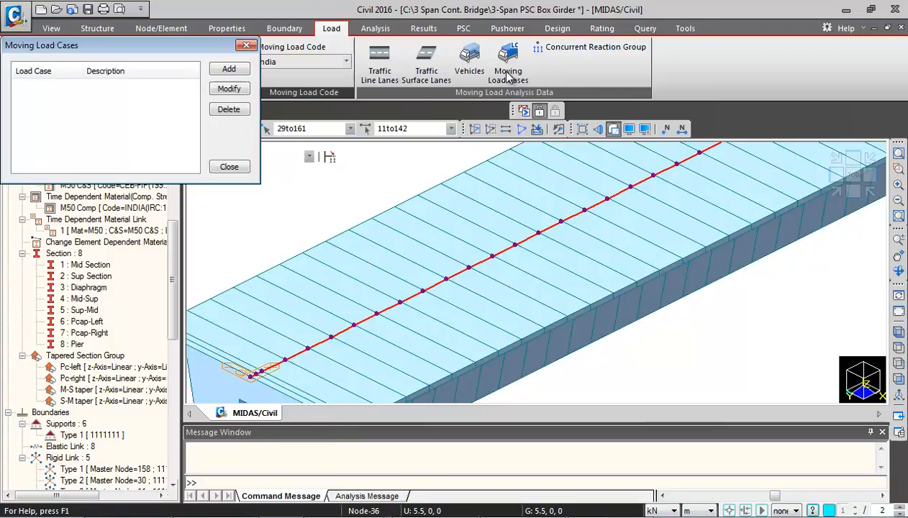
click(229, 69)
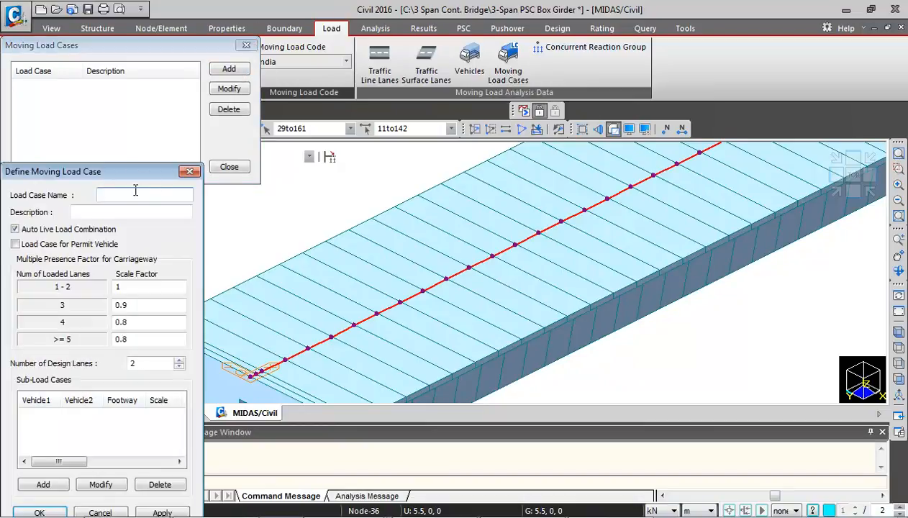
text(7)
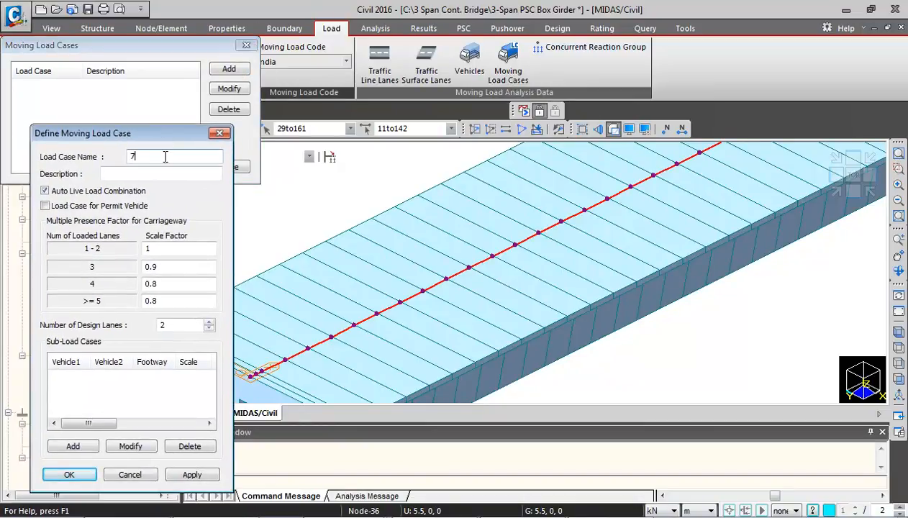
text(0R)
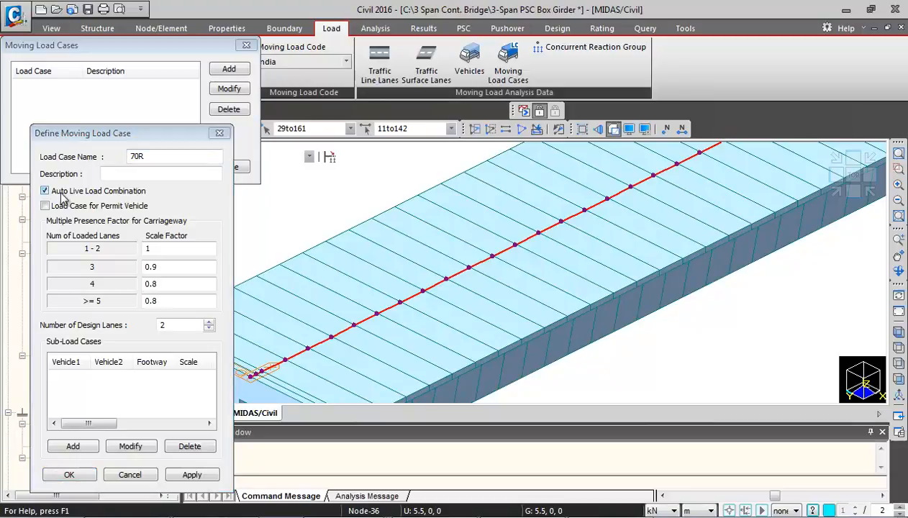
click(45, 190)
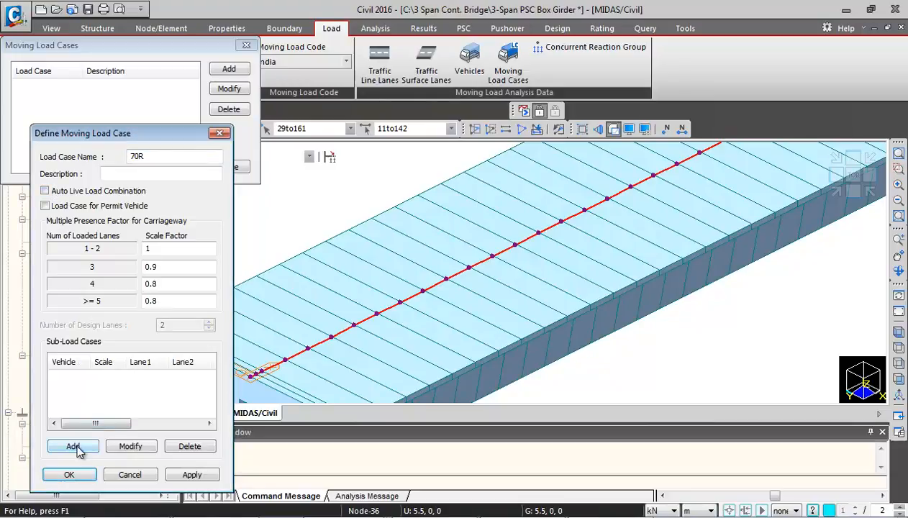
Step: Add a sub-load case placing Class 70R on the 70R most ecc lane and confirm it
click(72, 446)
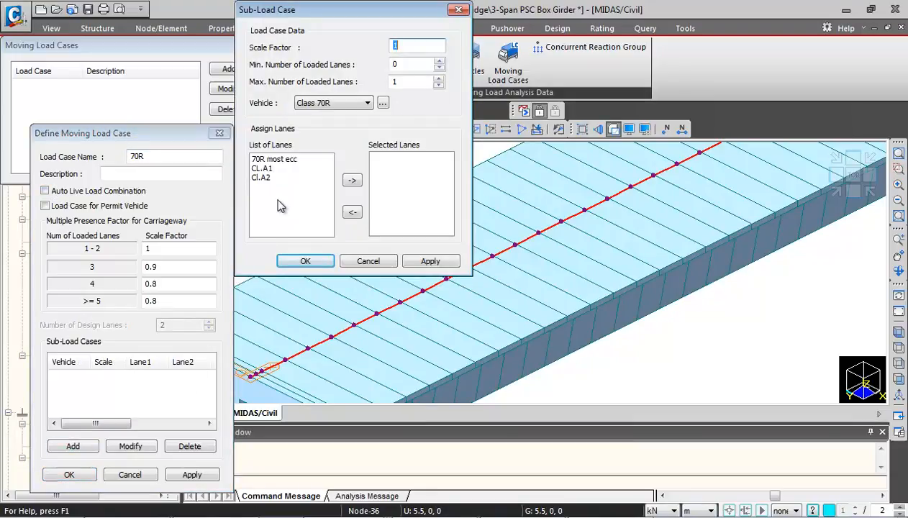
click(273, 158)
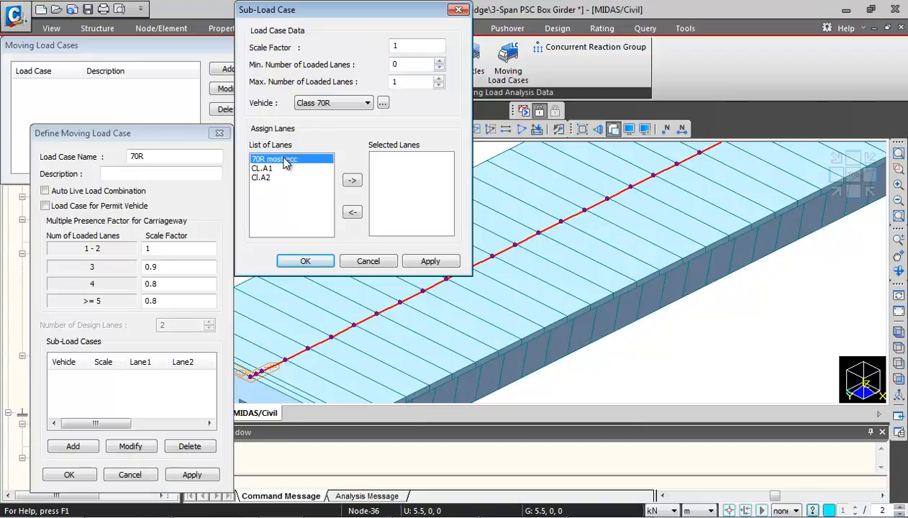
click(351, 180)
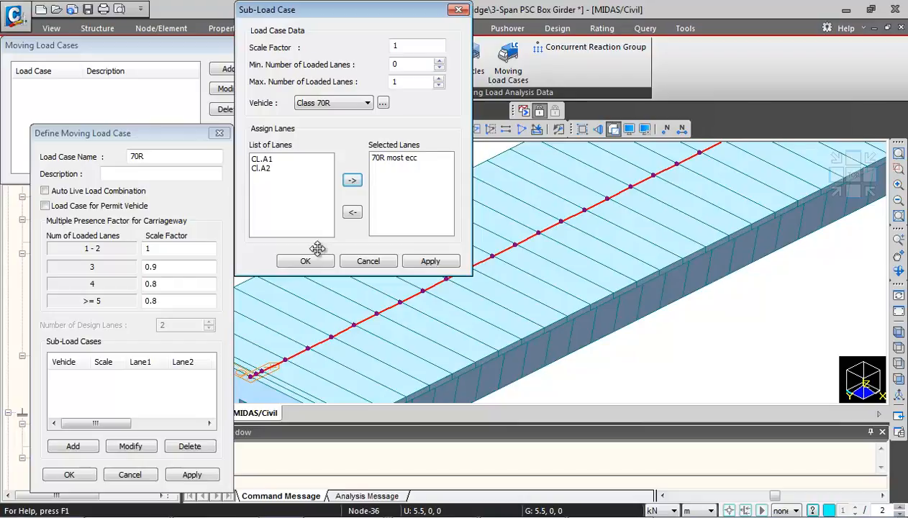
click(305, 260)
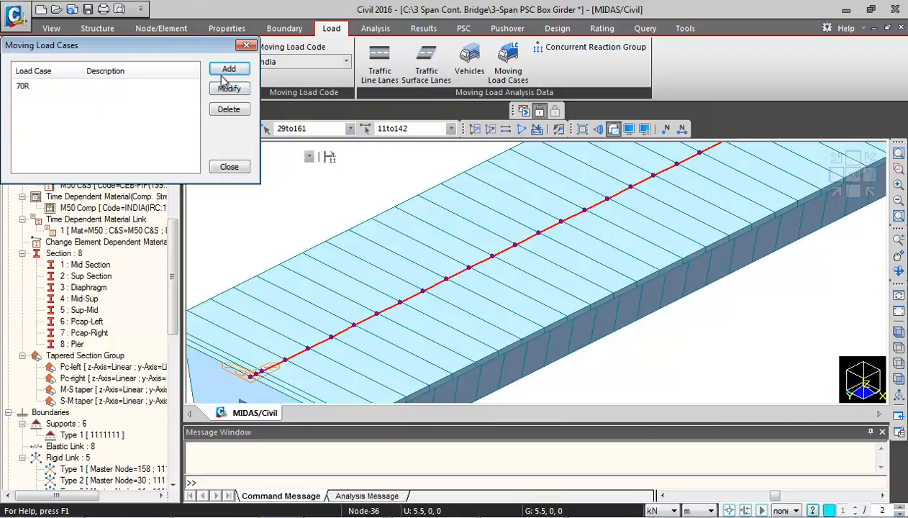
Step: Create moving load case CL.A with Auto Live Load Combination turned off
click(229, 69)
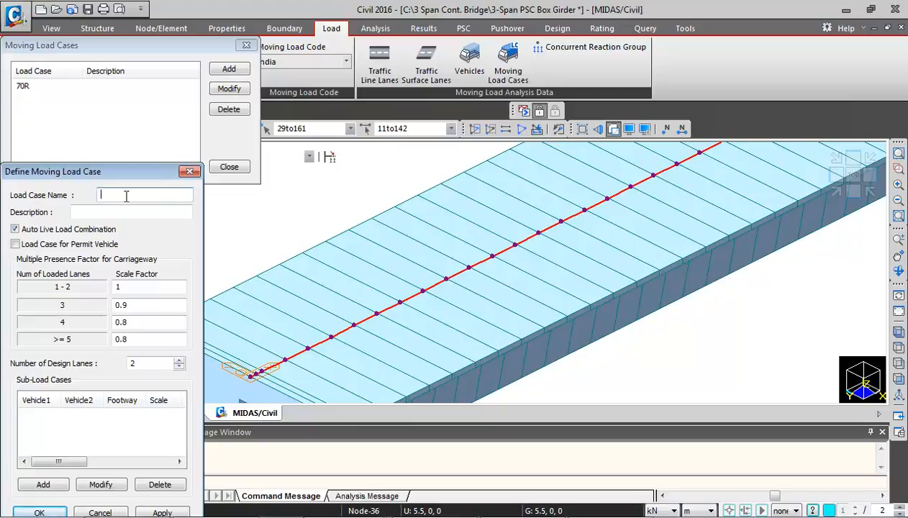
text(CL.A)
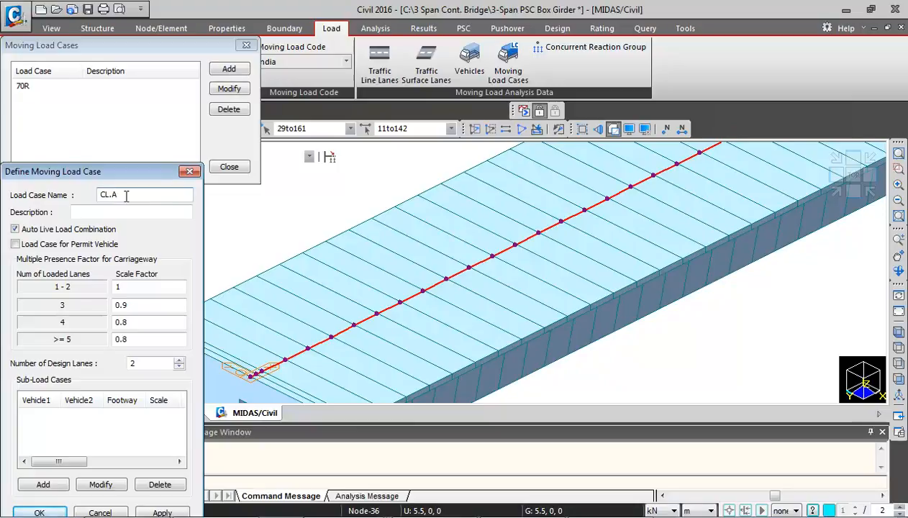
click(15, 229)
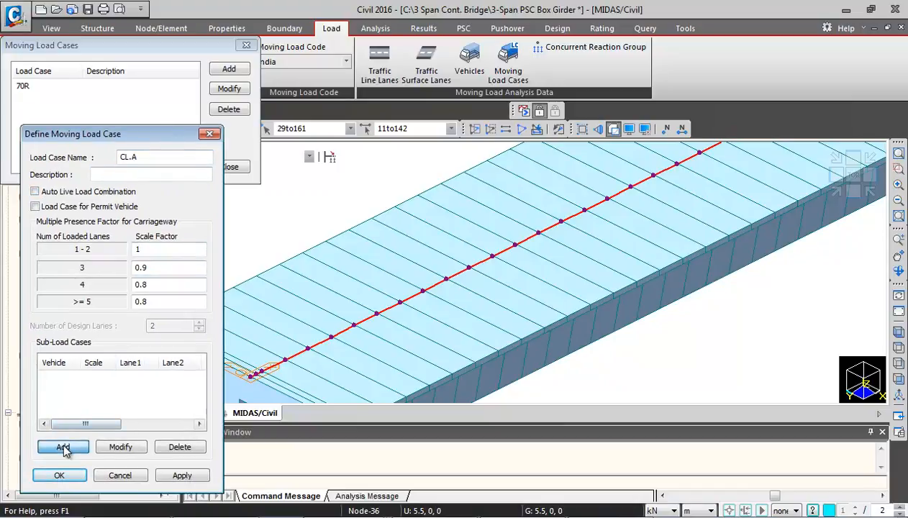
Step: Add a Class A sub-load case on lanes CL.A1 and CL.A2, confirm and close the list
click(64, 446)
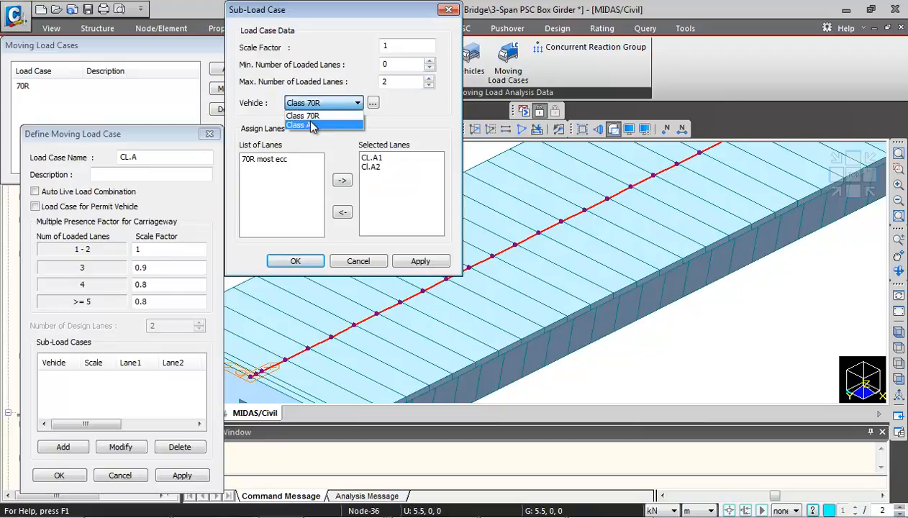
click(305, 123)
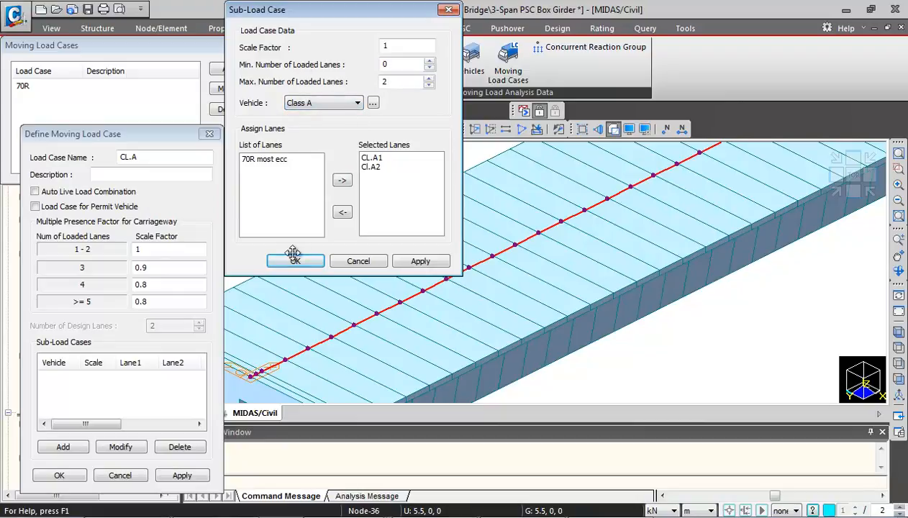
click(295, 260)
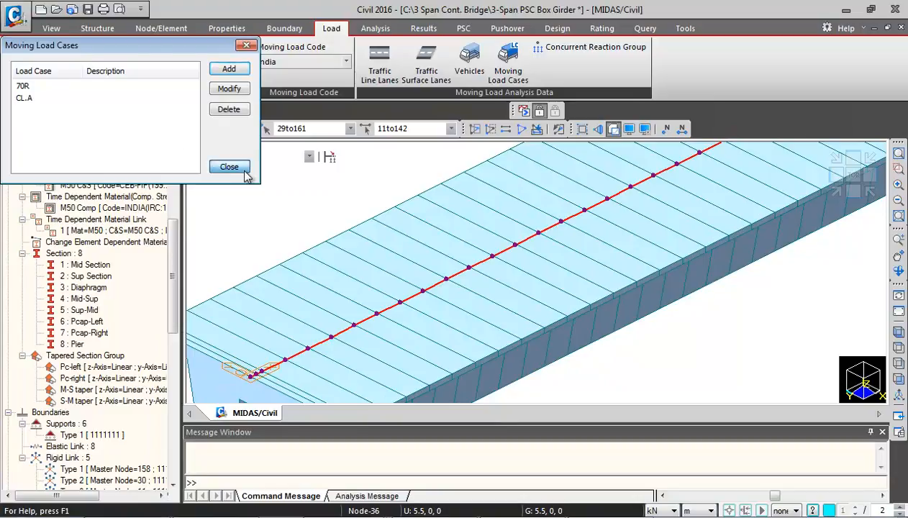
click(229, 167)
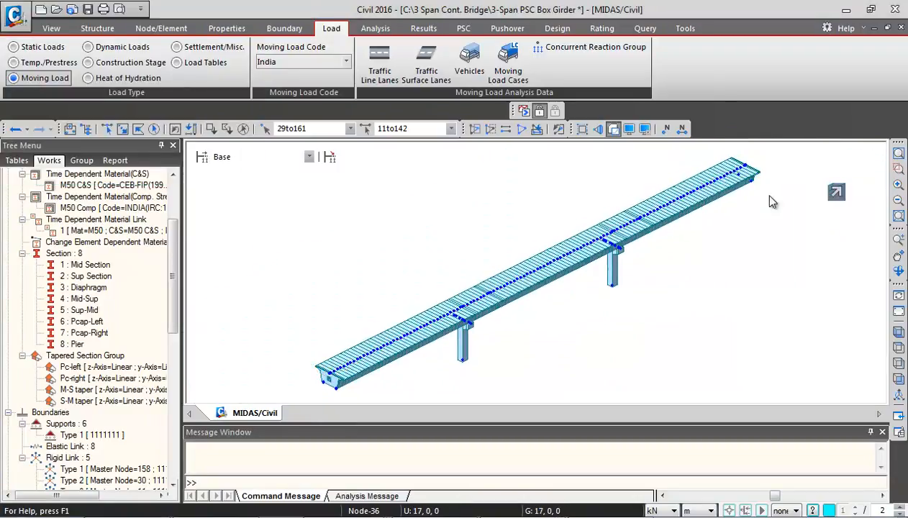